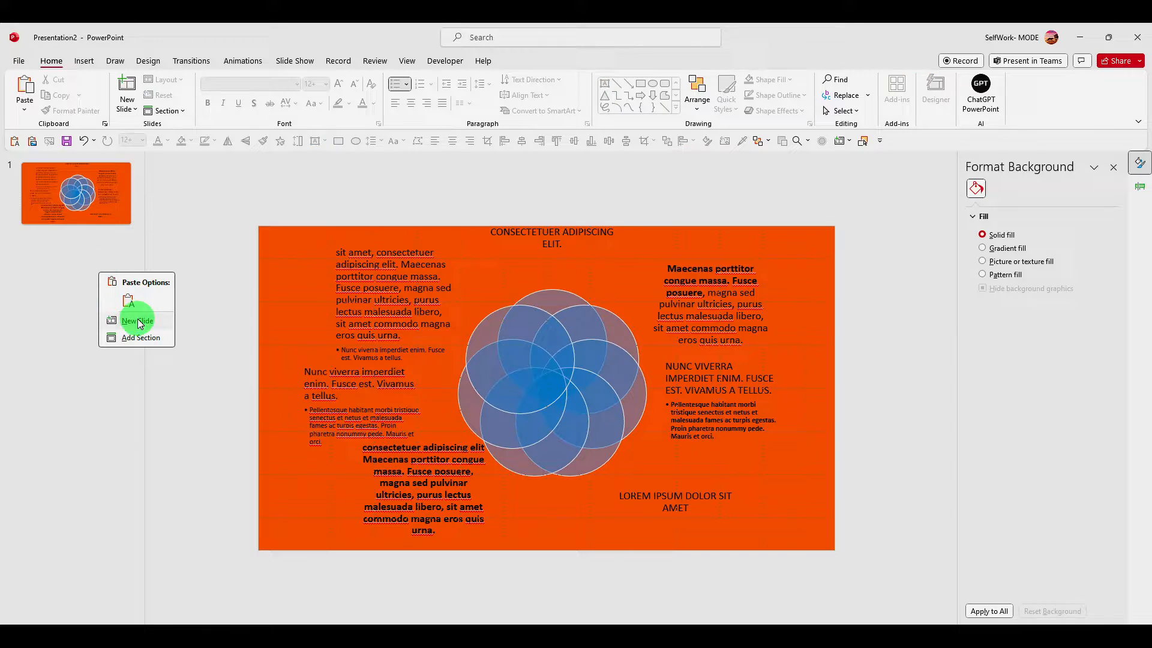
Add a blank second slide and draw a large blue circle on it, discarding a first ellipse attempt.
{"action": "left_click", "coordinate": [135, 320]}
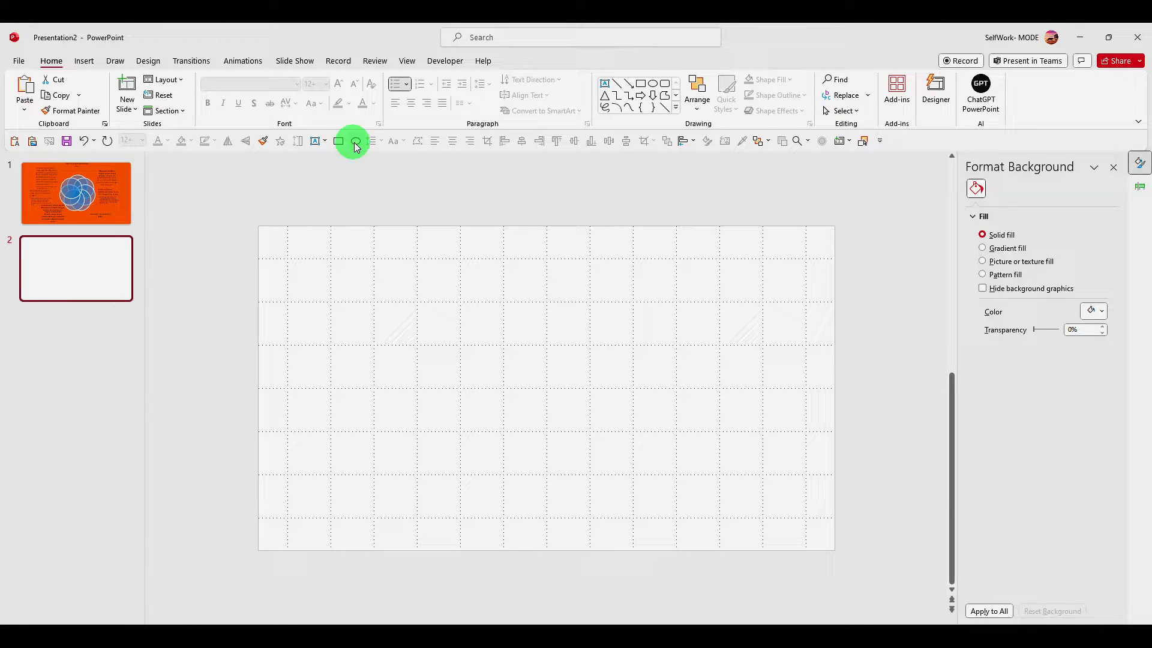
{"action": "left_click_drag", "start_coordinate": [459, 284], "coordinate": [683, 483]}
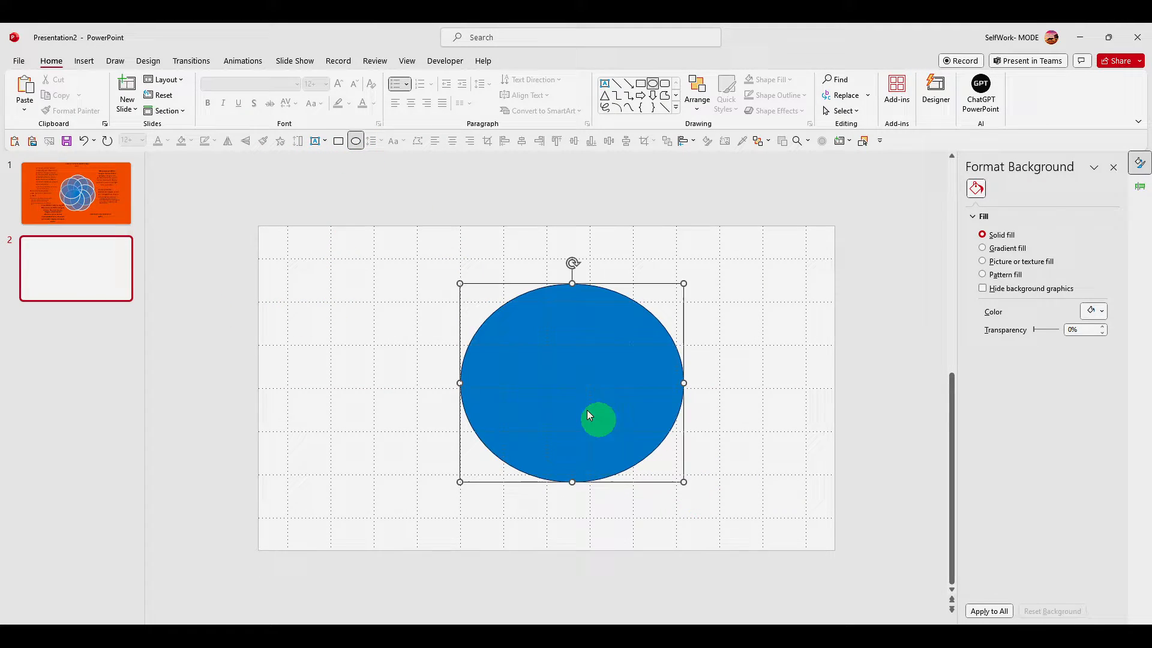
{"action": "key", "text": "Delete"}
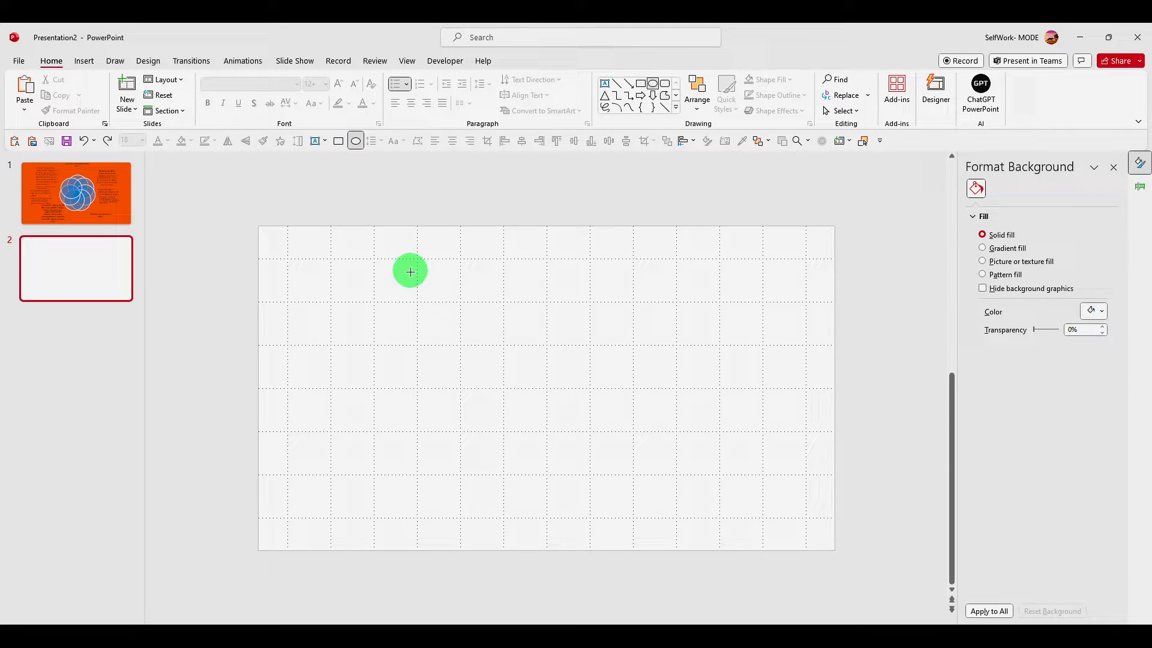
{"action": "left_click_drag", "start_coordinate": [410, 271], "coordinate": [680, 537]}
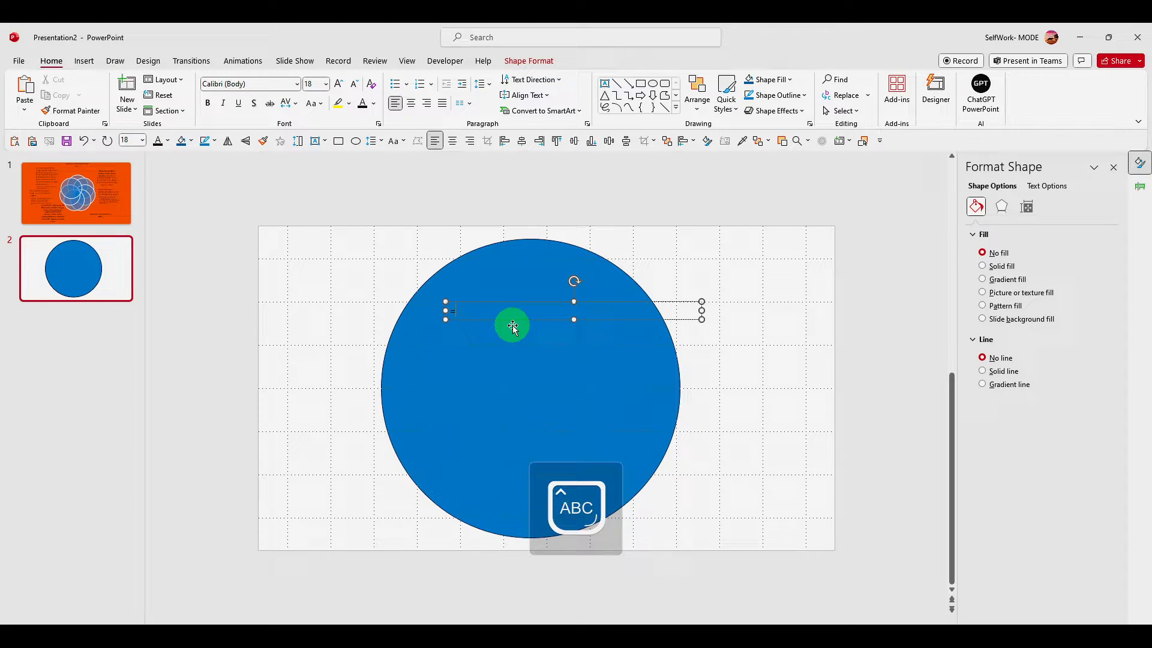
Generate Lorem ipsum paragraphs in the text box with =Lorem(, then cut the text box away.
{"action": "type", "text": "=Lorem(89"}
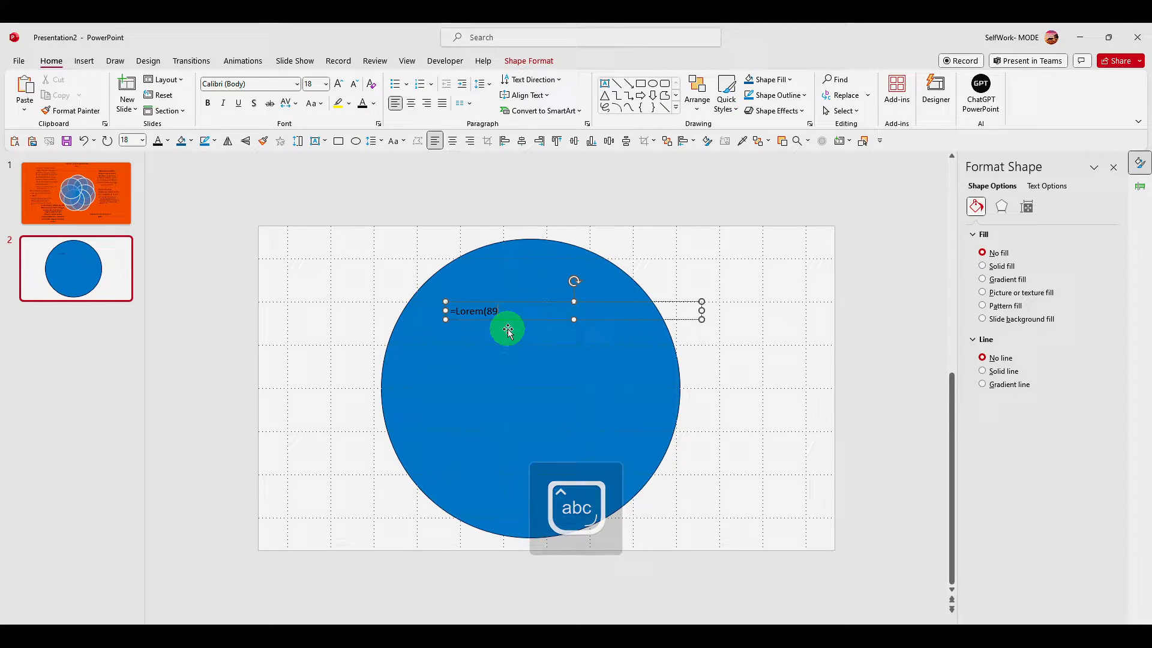
{"action": "key", "text": "enter"}
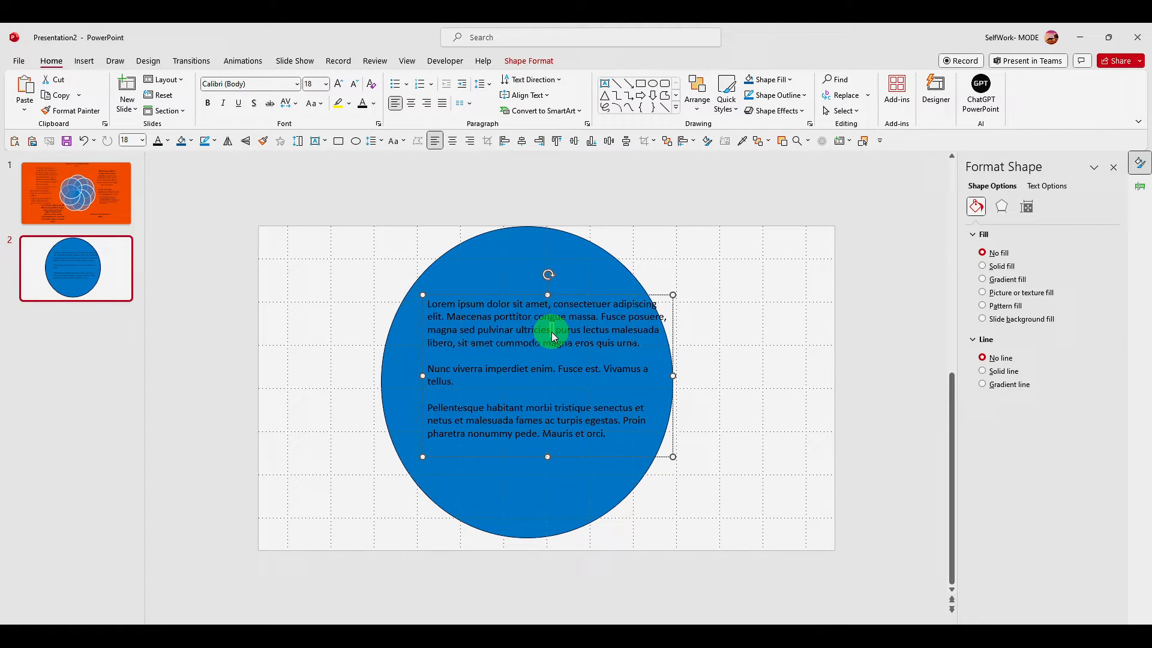
{"action": "right_click", "coordinate": [551, 336]}
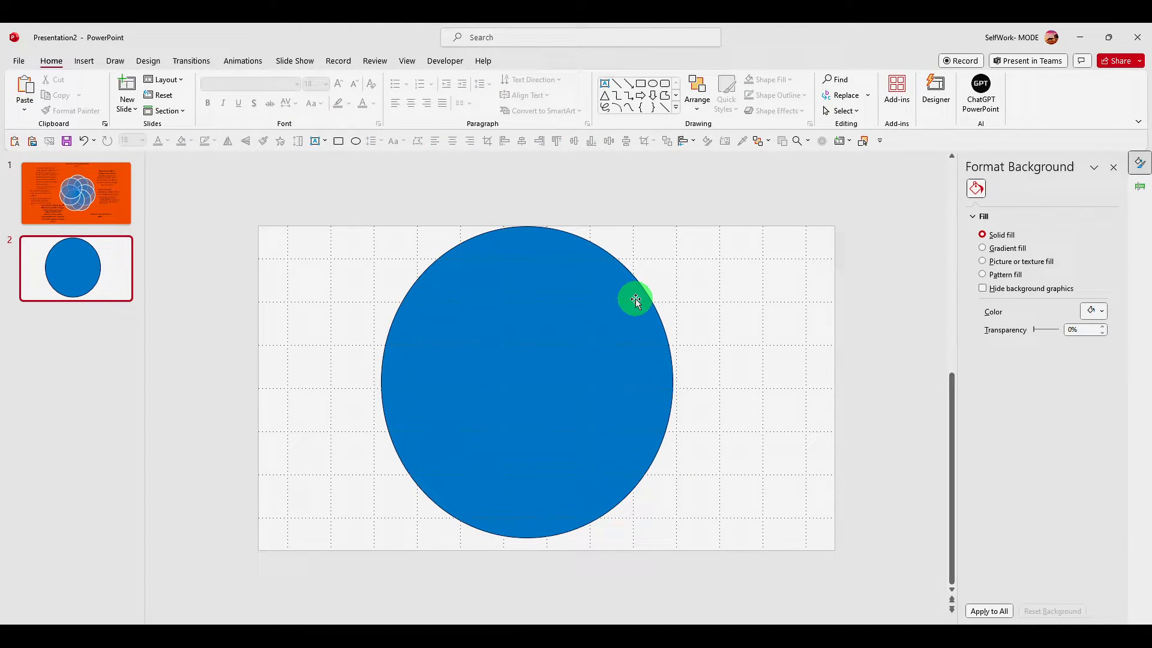
Select the blue circle and paste the three Lorem ipsum paragraphs into it.
{"action": "left_click", "coordinate": [636, 300]}
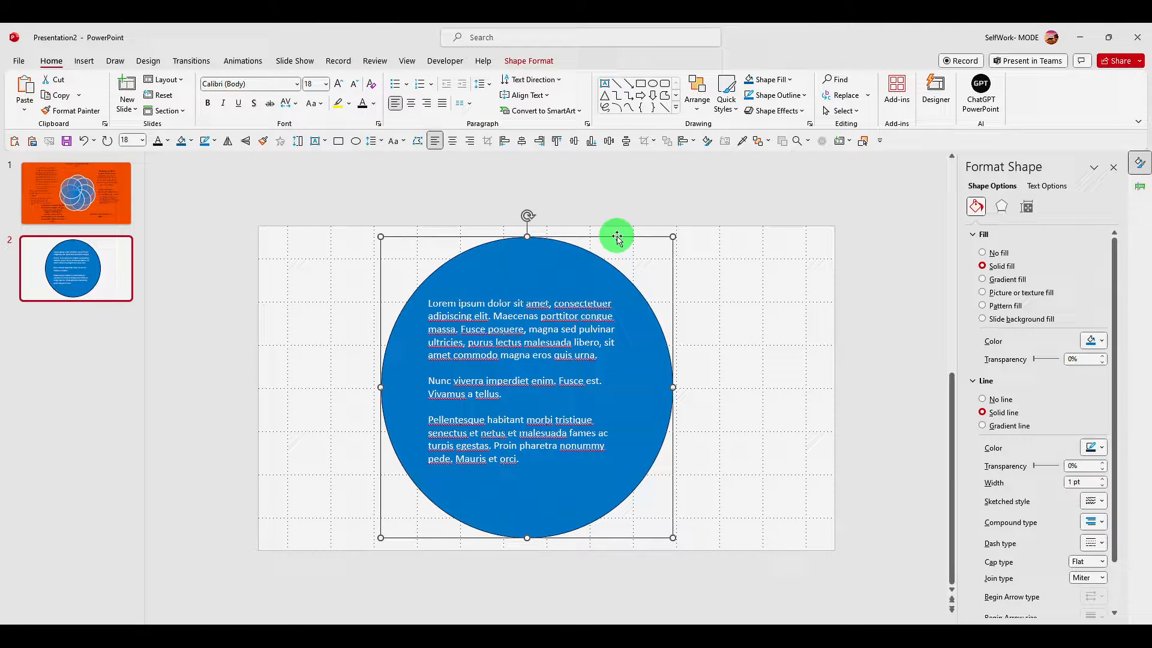
{"action": "mouse_move", "coordinate": [535, 286]}
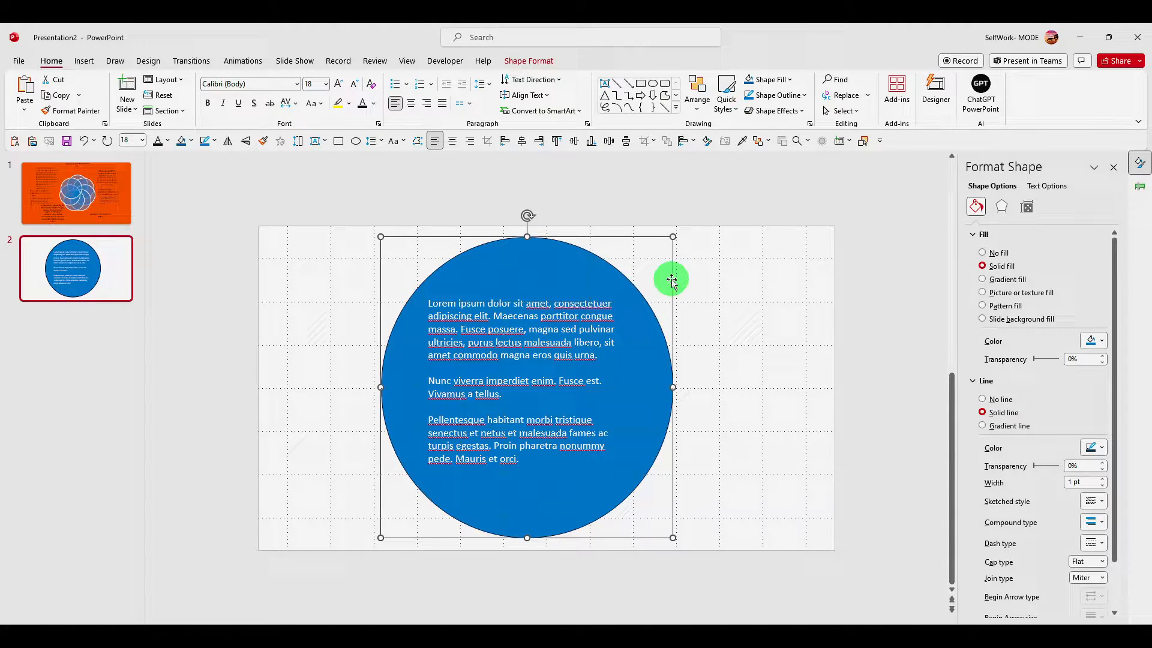
In Format Shape Text Box settings, align the circle's text to Bottom and rotate all text 90°.
{"action": "left_click", "coordinate": [1045, 186]}
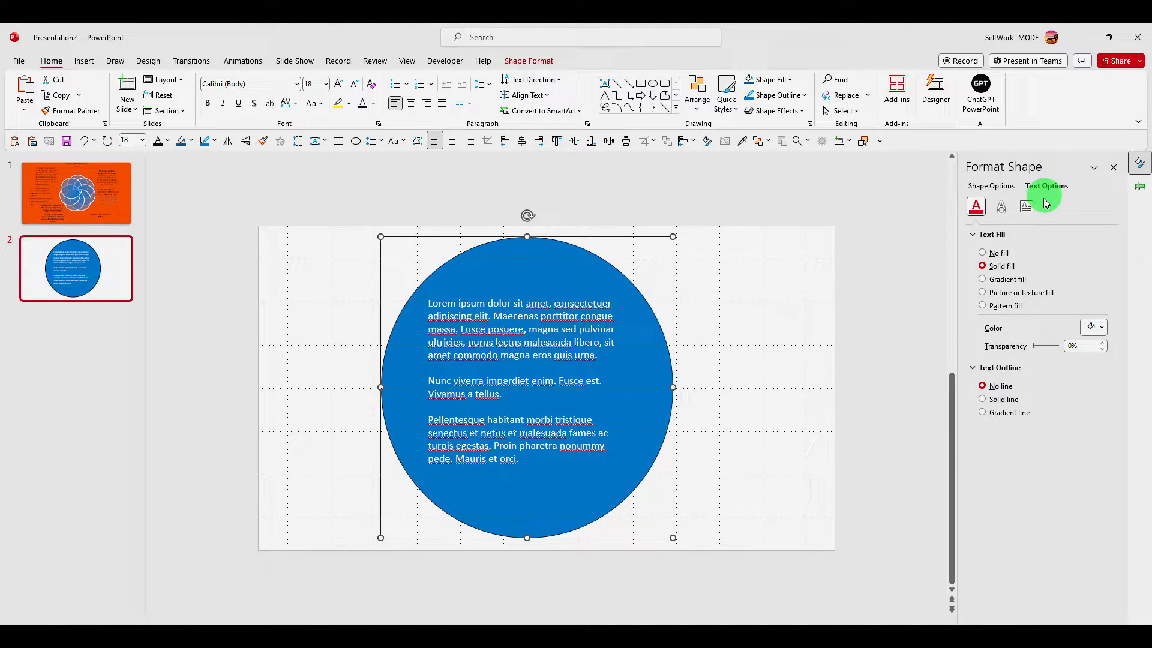
{"action": "left_click", "coordinate": [1026, 206]}
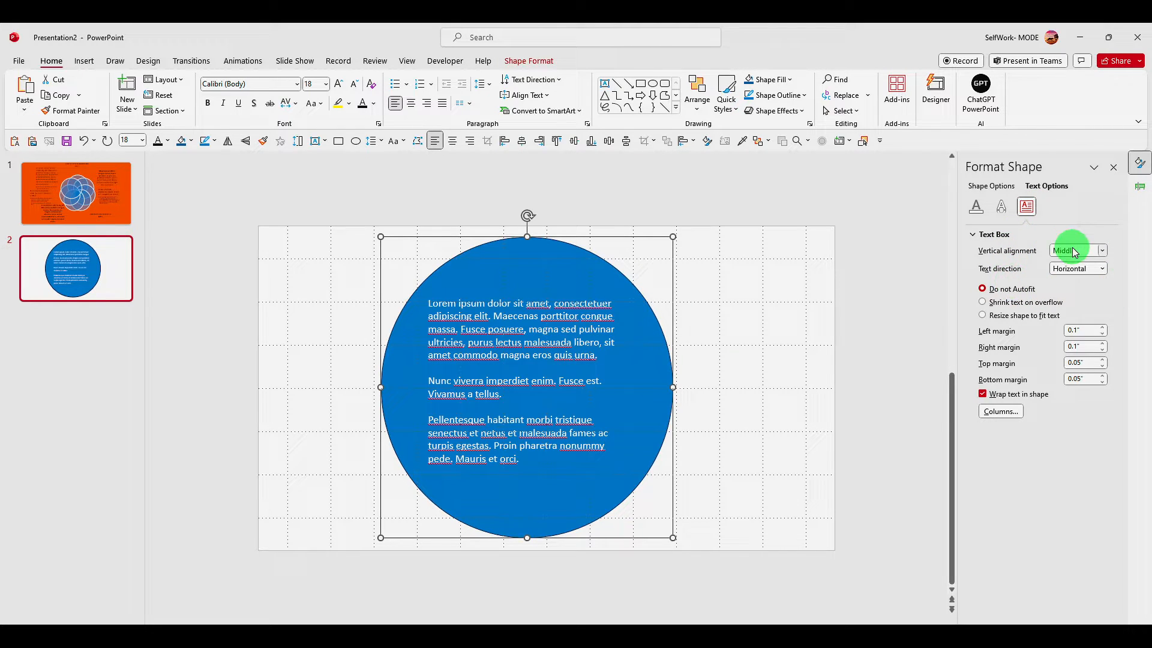
{"action": "left_click", "coordinate": [1100, 250]}
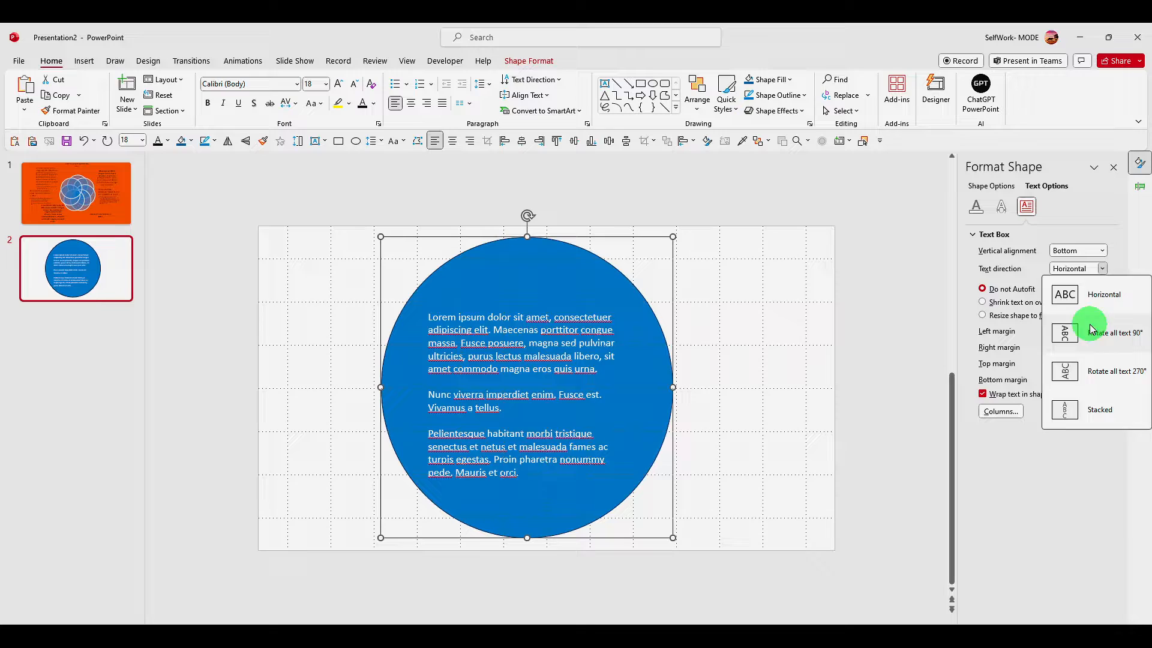
{"action": "left_click", "coordinate": [1115, 332]}
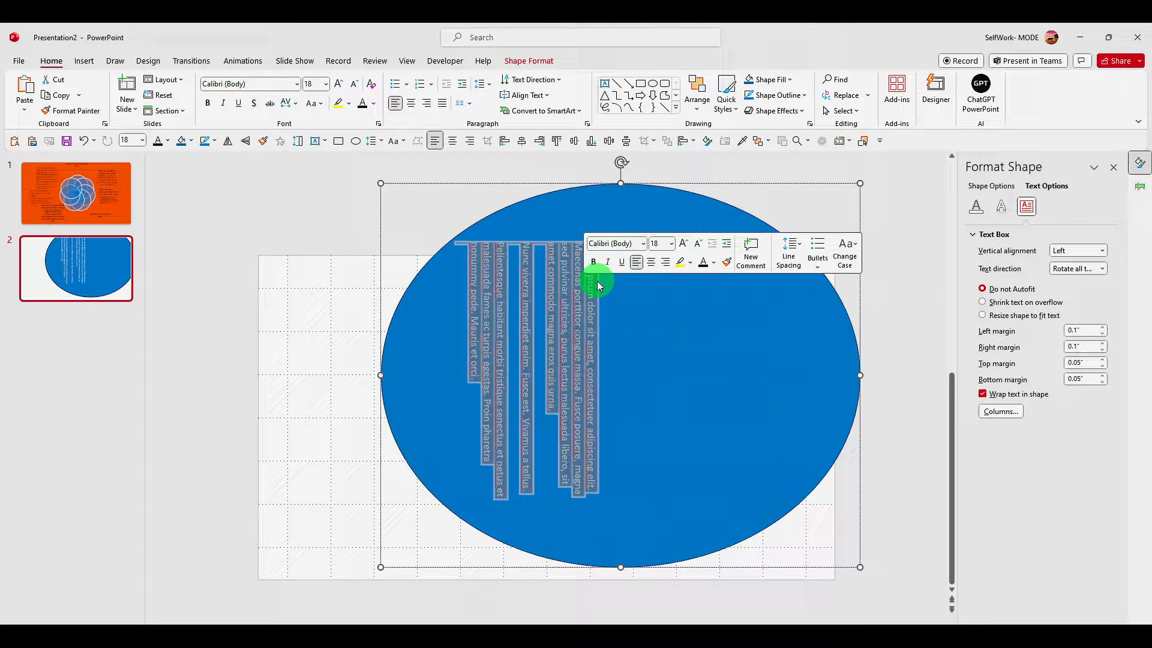
Make the rotated text 60 pt and set it to shrink on overflow to fit the shape.
{"action": "left_click", "coordinate": [670, 244]}
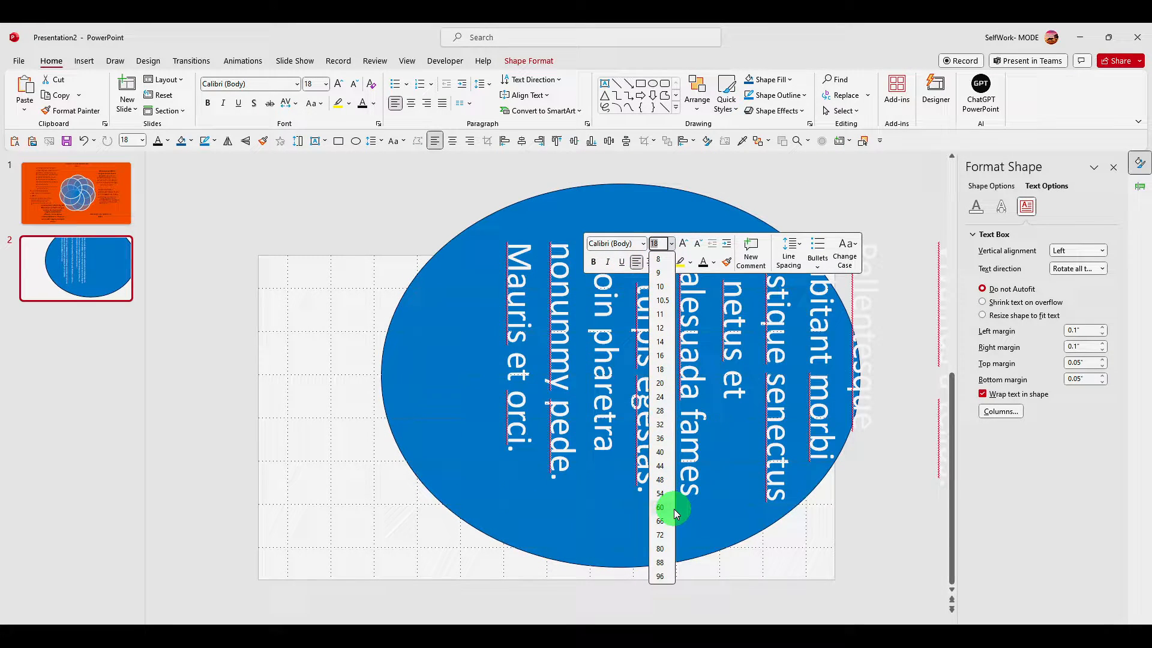
{"action": "left_click", "coordinate": [660, 507]}
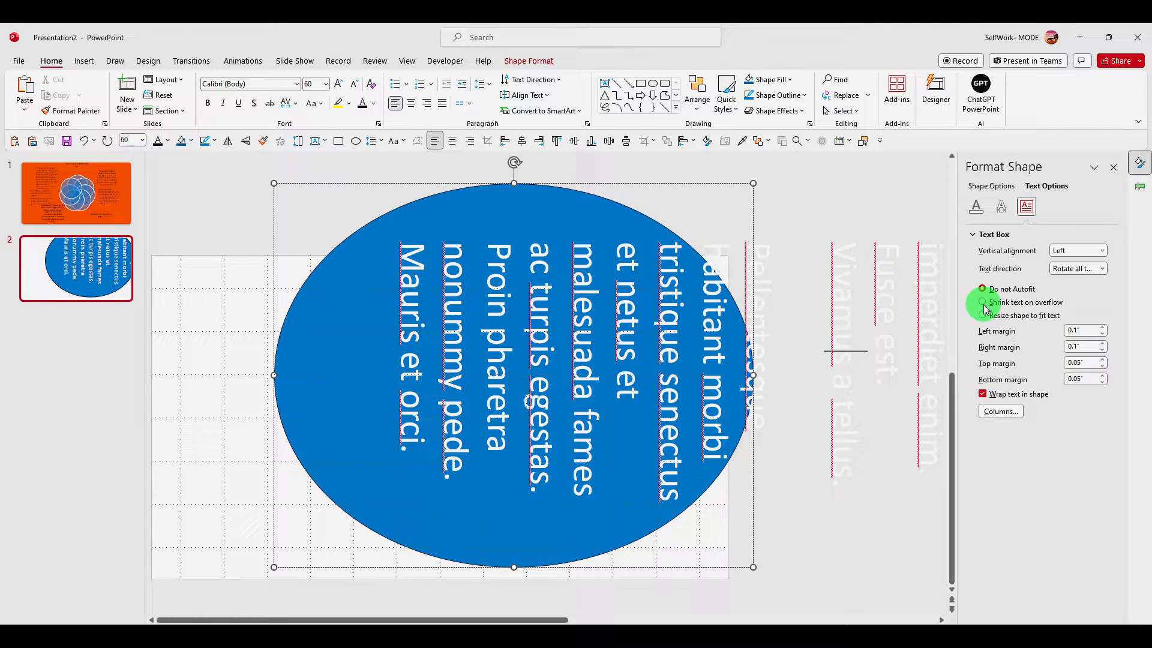
{"action": "left_click", "coordinate": [983, 302]}
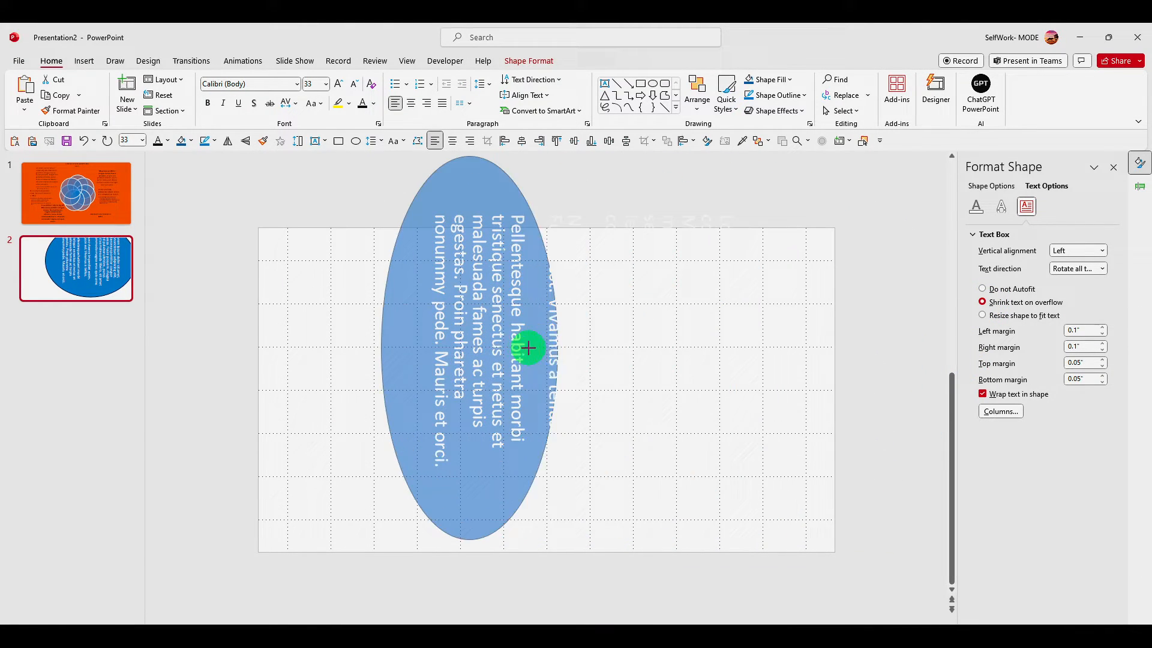
Widen, shrink and tilt the circle to check that its text refits at each size.
{"action": "left_click_drag", "start_coordinate": [529, 348], "coordinate": [879, 277]}
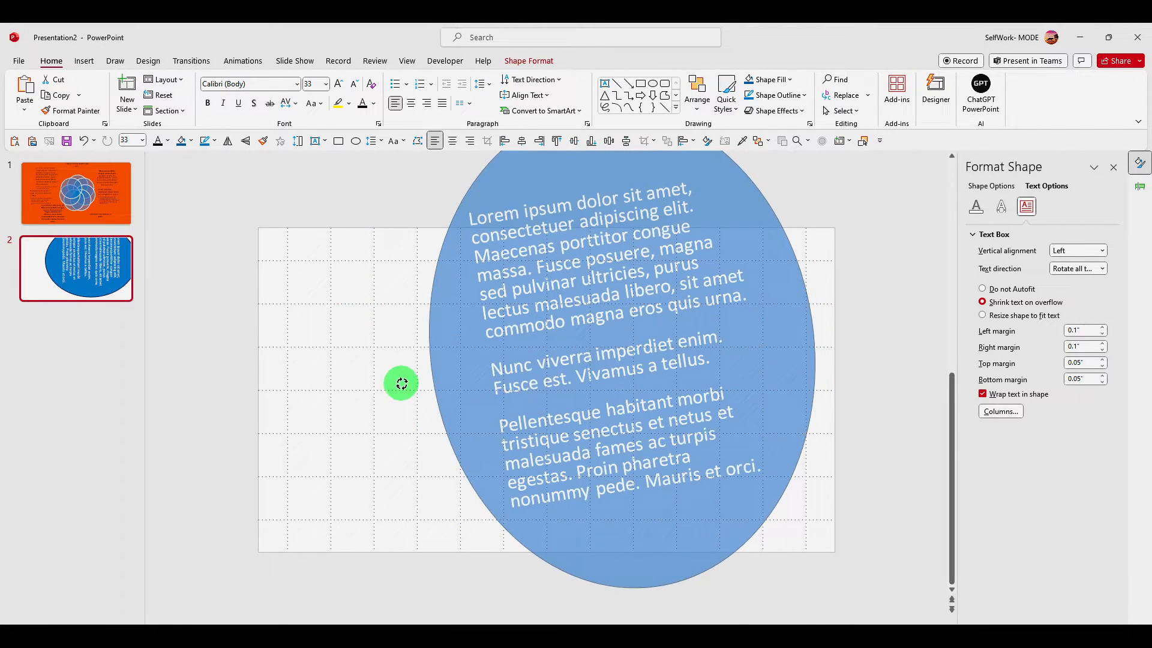
{"action": "left_click_drag", "start_coordinate": [402, 383], "coordinate": [647, 249]}
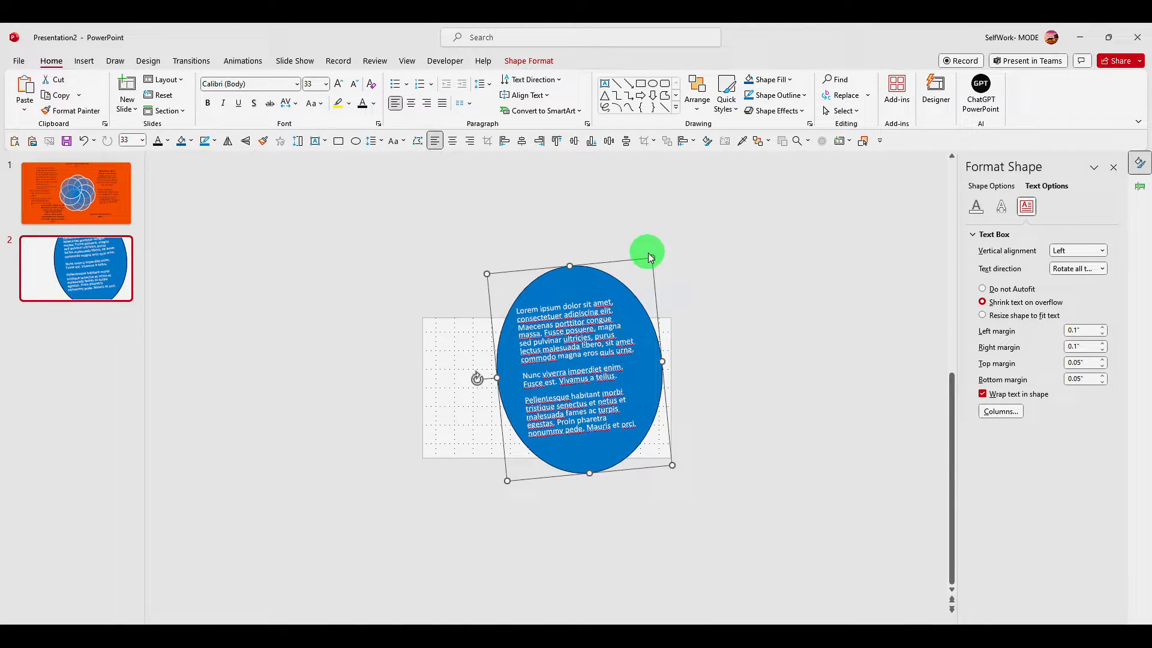
{"action": "left_click_drag", "start_coordinate": [646, 250], "coordinate": [591, 273]}
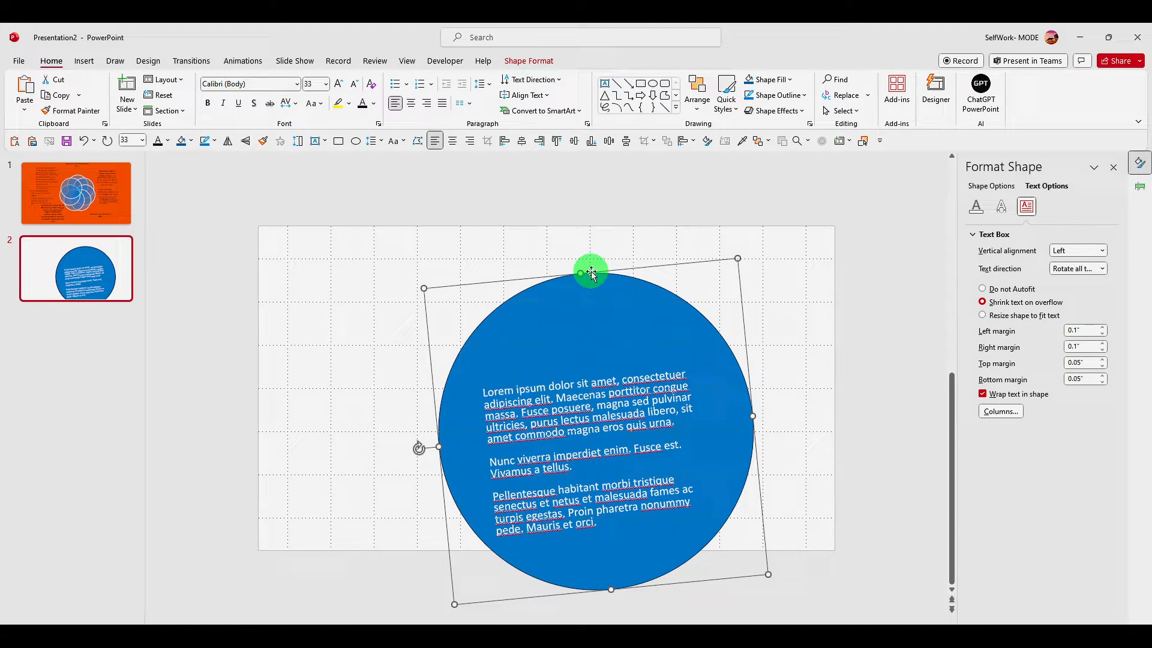
{"action": "right_click", "coordinate": [592, 273]}
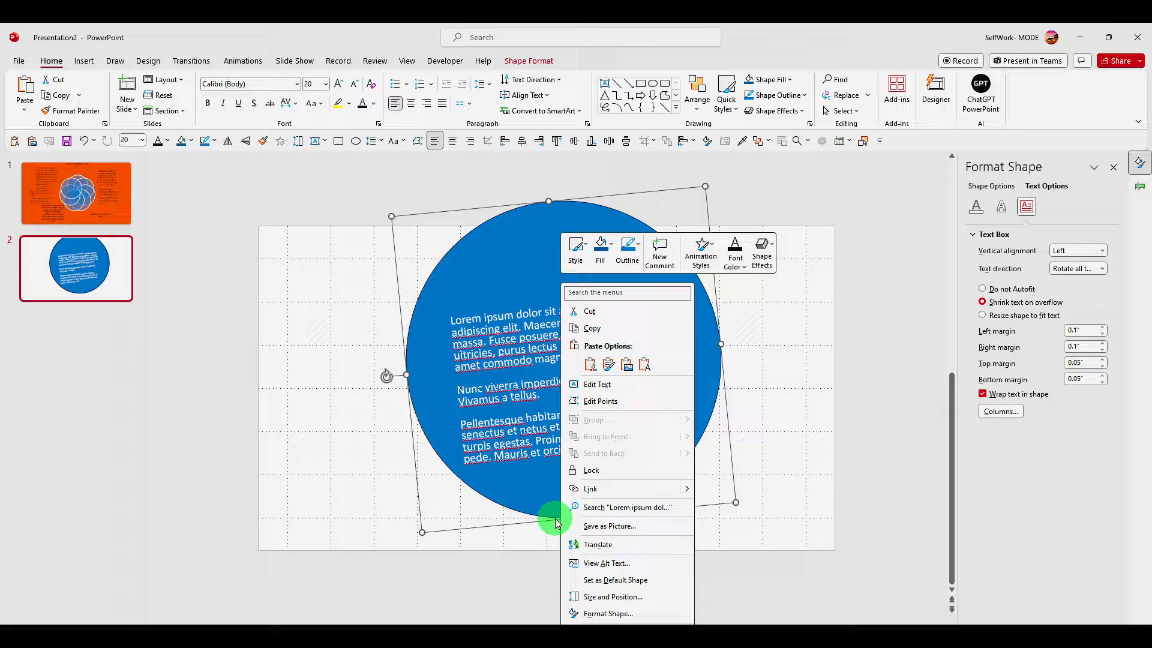
Resize the circle a few more times so the text rewraps, then move it to the slide's right edge.
{"action": "left_click", "coordinate": [515, 204]}
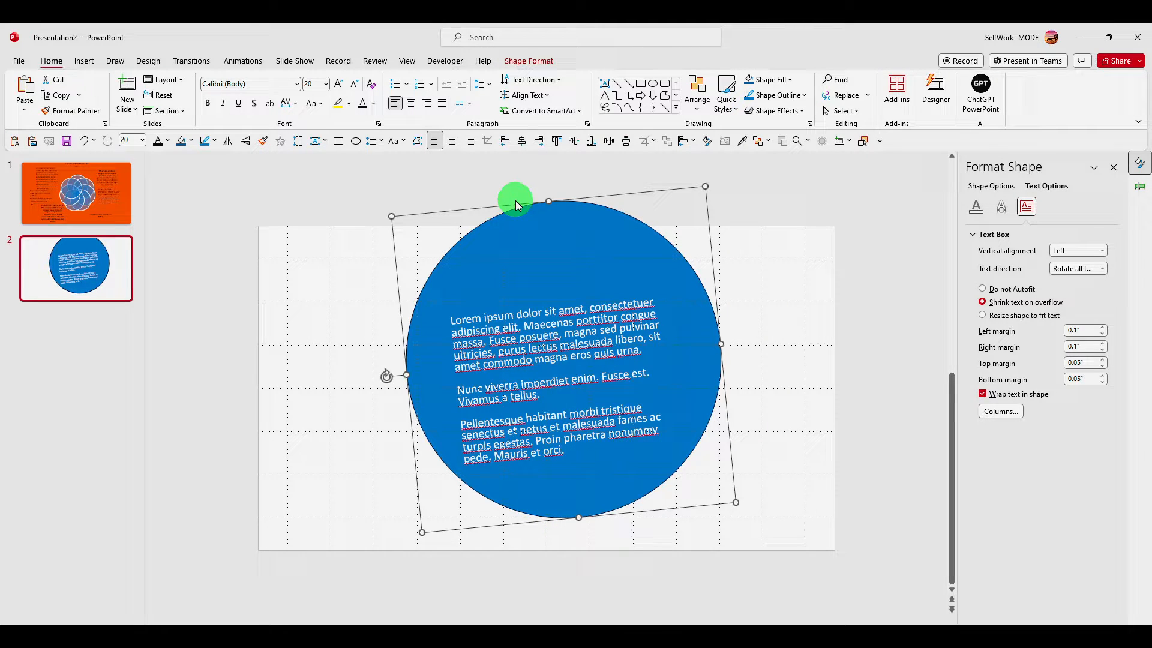
{"action": "left_click_drag", "start_coordinate": [515, 200], "coordinate": [564, 204]}
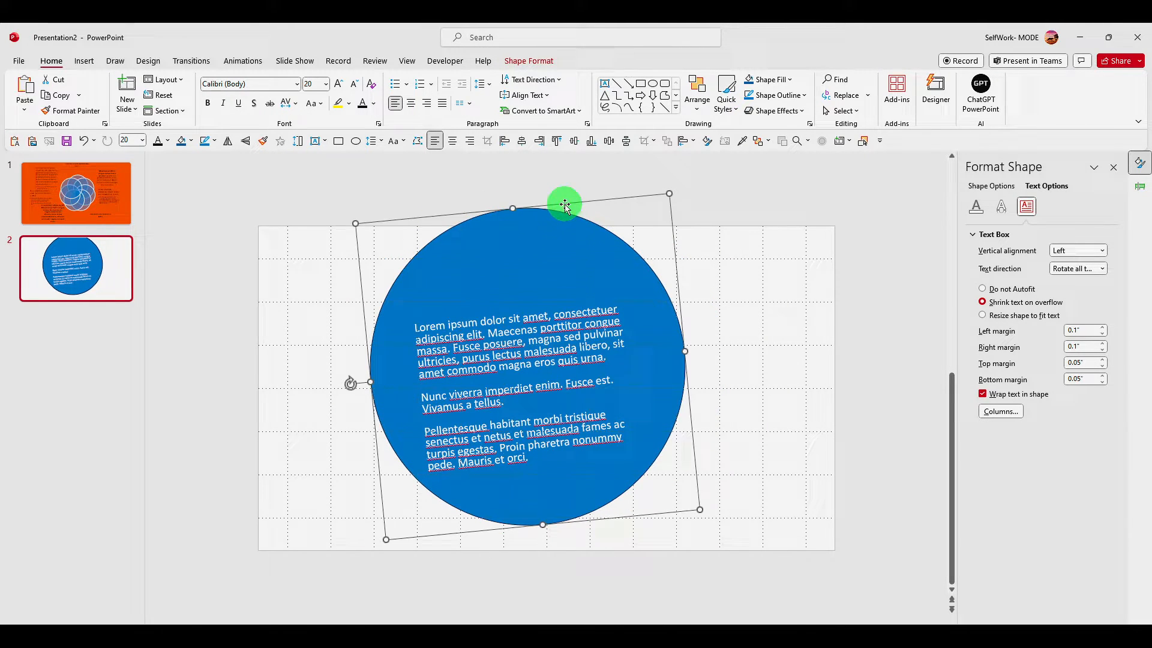
{"action": "left_click_drag", "start_coordinate": [564, 205], "coordinate": [554, 272]}
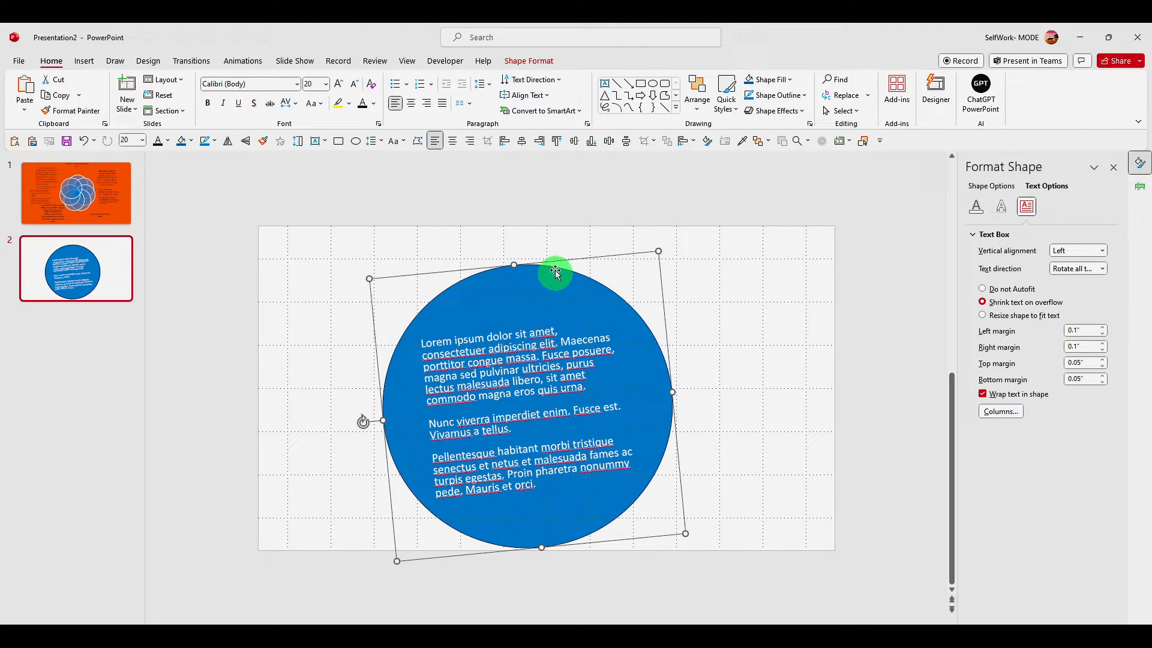
{"action": "left_click_drag", "start_coordinate": [556, 273], "coordinate": [563, 257]}
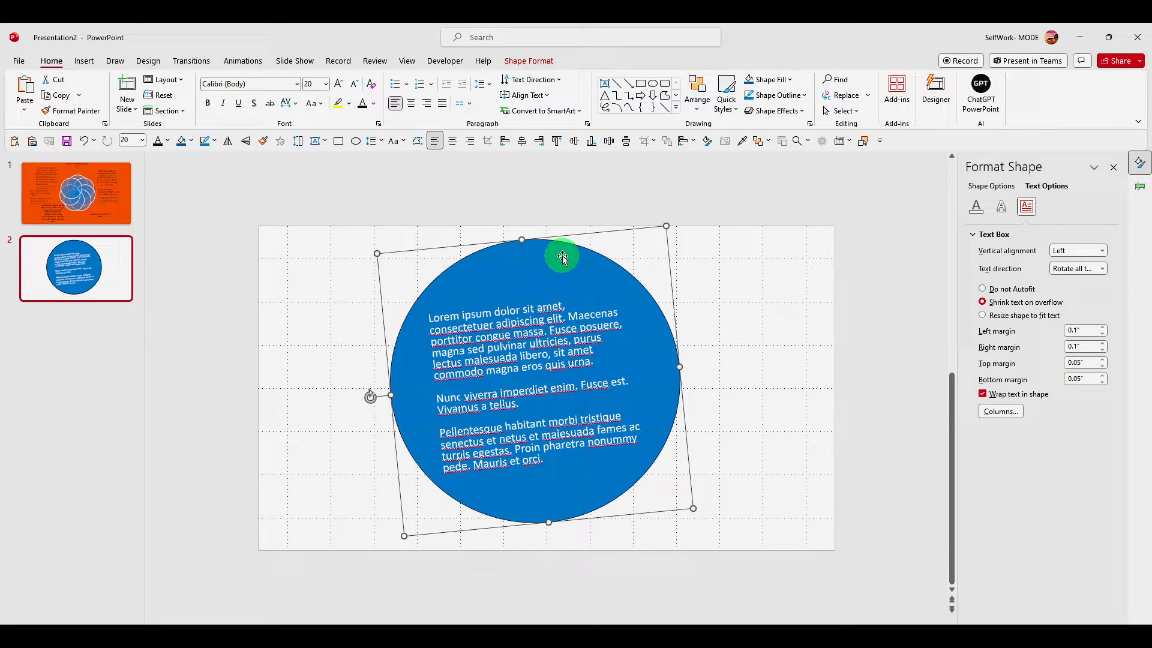
{"action": "left_click_drag", "start_coordinate": [562, 257], "coordinate": [556, 237]}
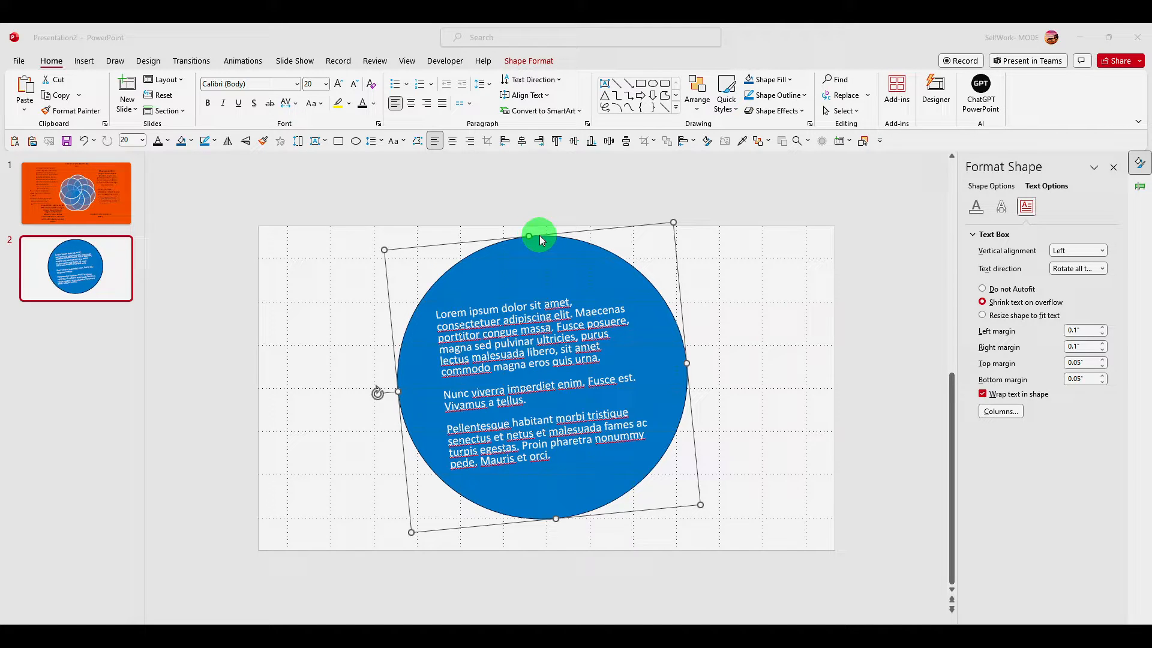
{"action": "left_click_drag", "start_coordinate": [539, 235], "coordinate": [943, 166]}
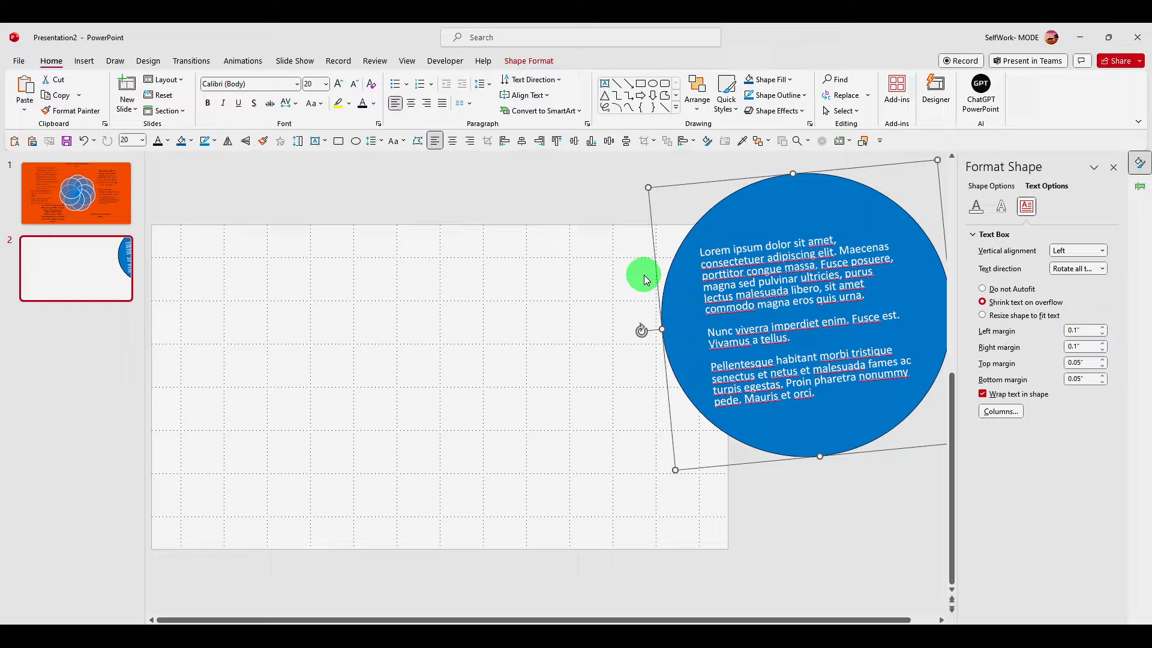
{"action": "mouse_move", "coordinate": [319, 191]}
{"action": "type", "text": "1"}
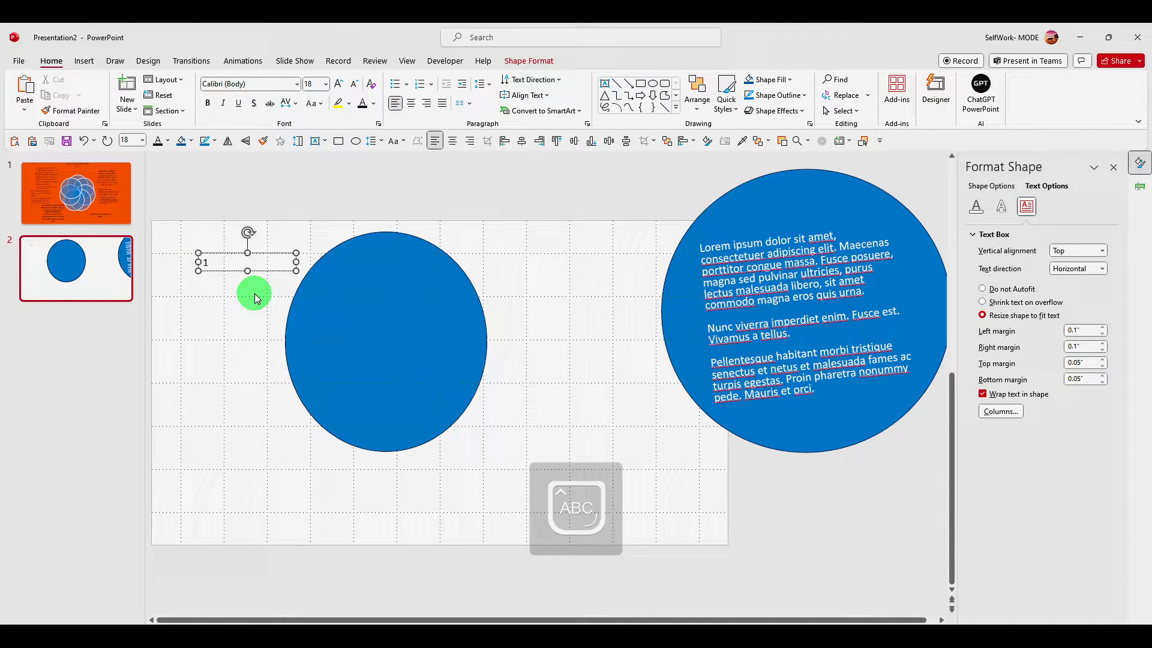
Enlarge the number 1 to 239 pt, select it with the circle and merge the two shapes.
{"action": "left_click", "coordinate": [338, 84]}
{"action": "type", "text": "239"}
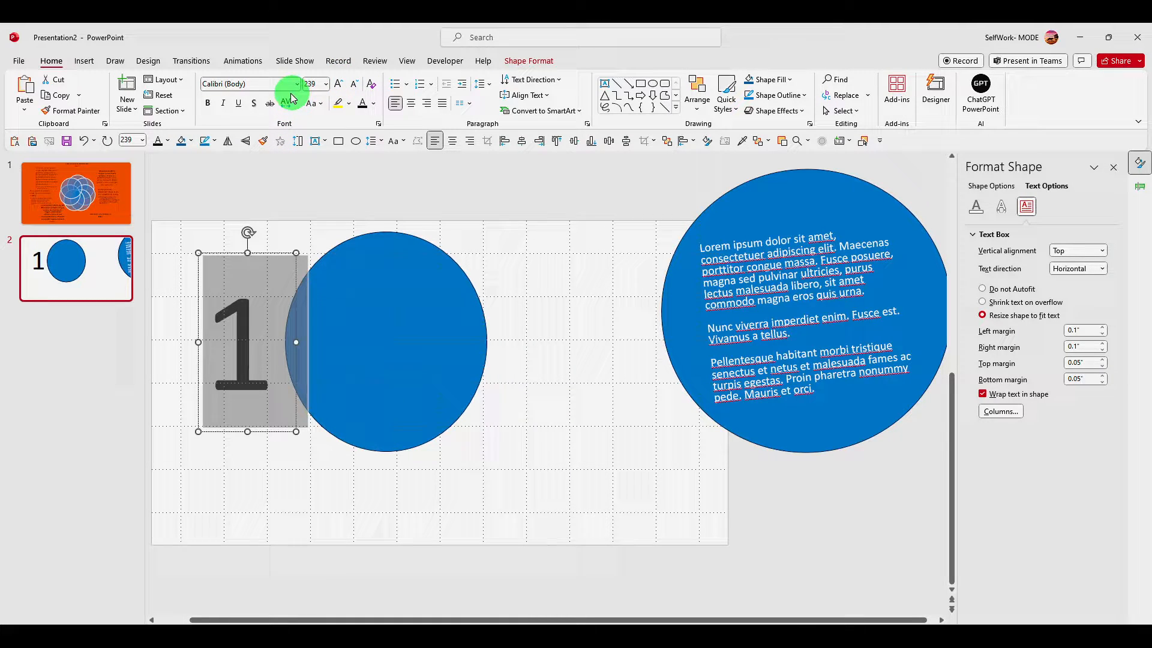
{"action": "left_click", "coordinate": [249, 83]}
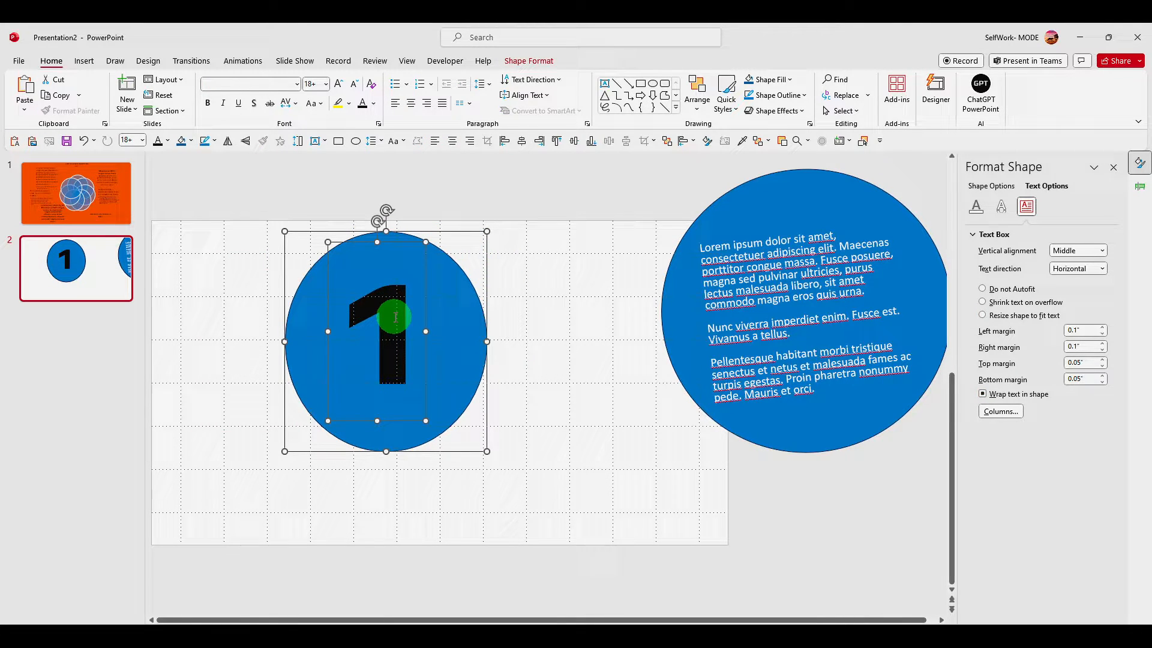
{"action": "left_click", "coordinate": [528, 60]}
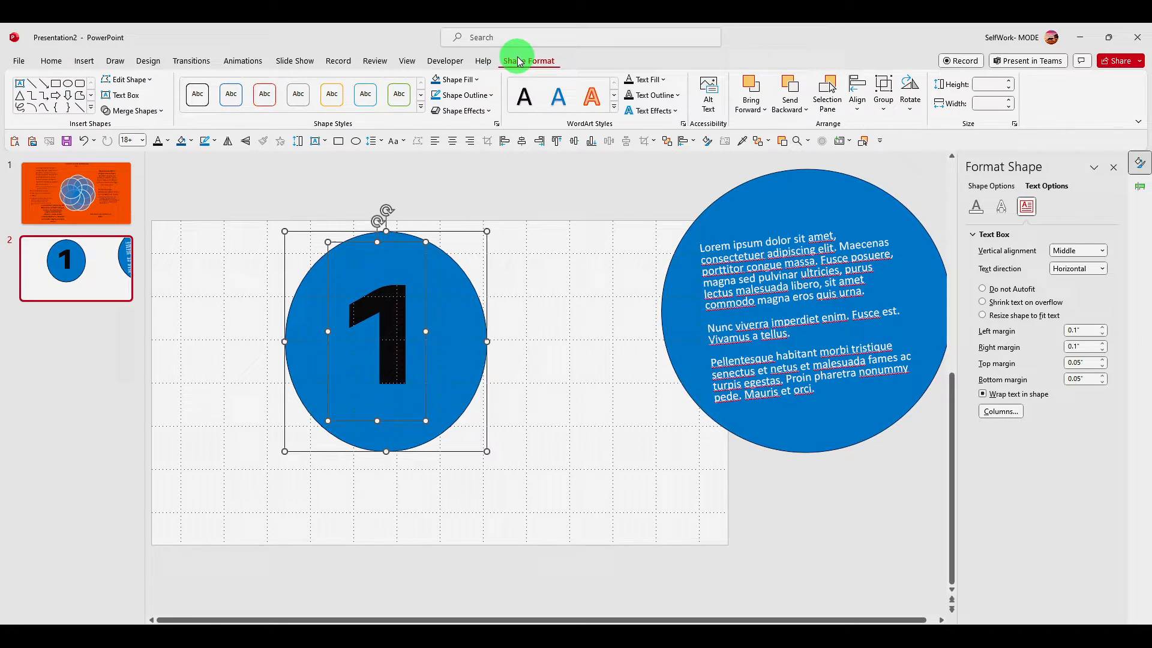
{"action": "left_click", "coordinate": [135, 110]}
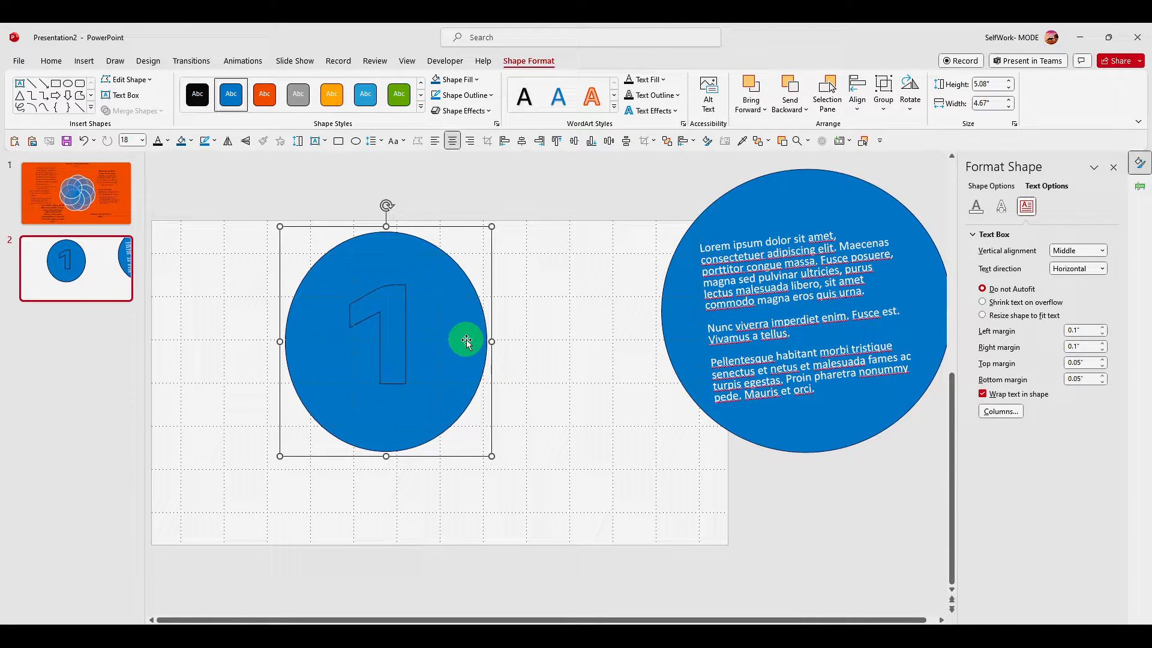
Stretch the merged circle so the cut-in 1 scales with it, then act on the number piece.
{"action": "left_click_drag", "start_coordinate": [467, 342], "coordinate": [528, 503]}
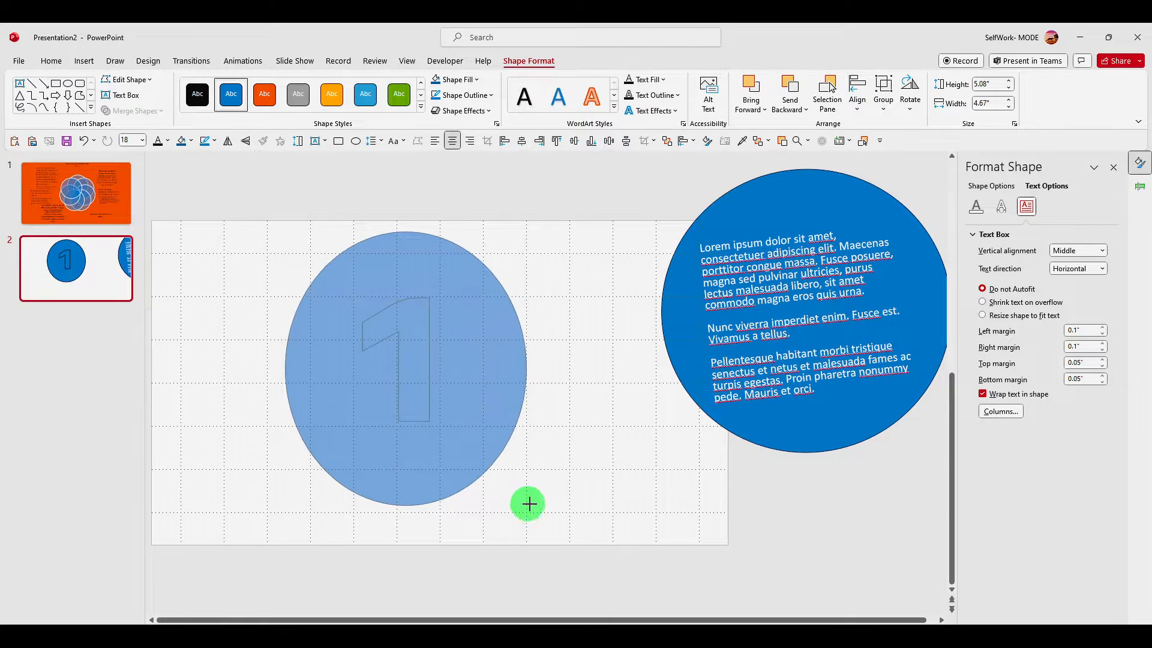
{"action": "right_click", "coordinate": [415, 333]}
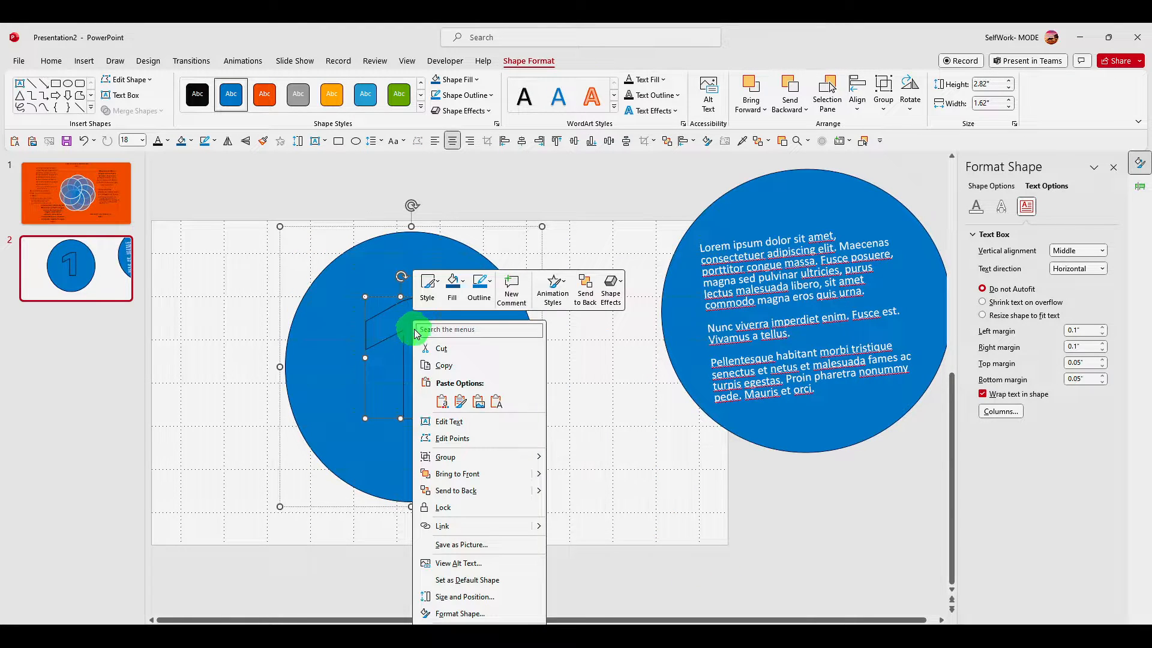
{"action": "left_click", "coordinate": [454, 336]}
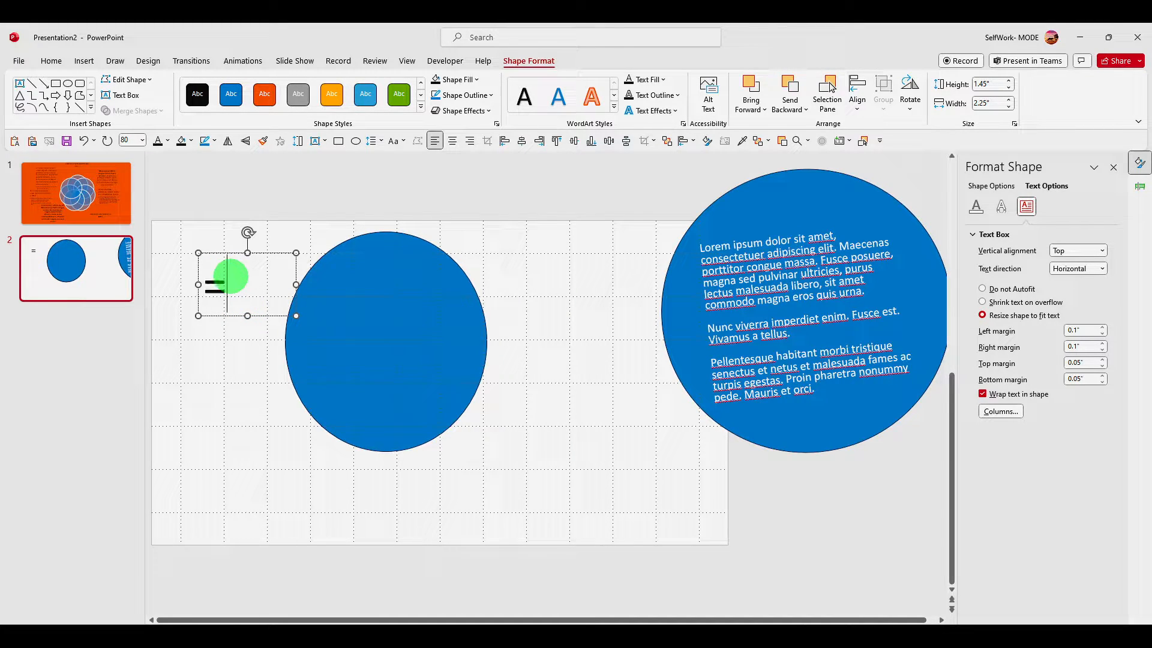
Generate placeholder paragraphs in the new text box with =Lorem(34).
{"action": "type", "text": "Lorem"}
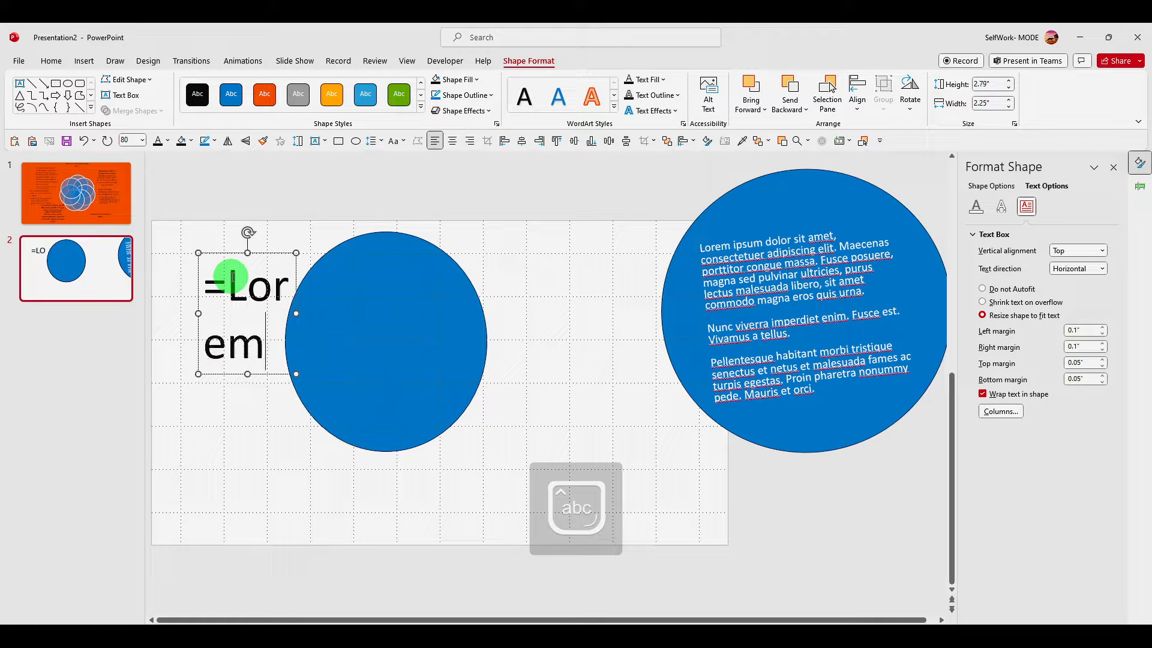
{"action": "type", "text": "(34)"}
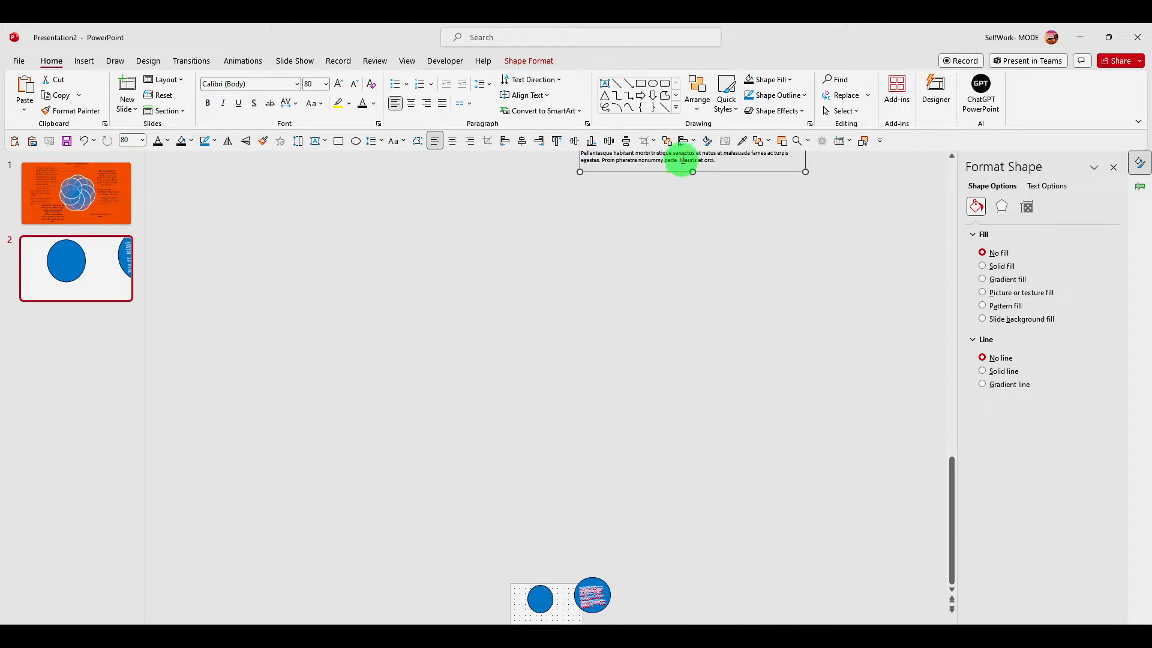
Drag the Lorem ipsum text box onto the slide, ready for bold 18 pt over a blue rectangle.
{"action": "left_click_drag", "start_coordinate": [691, 156], "coordinate": [592, 367]}
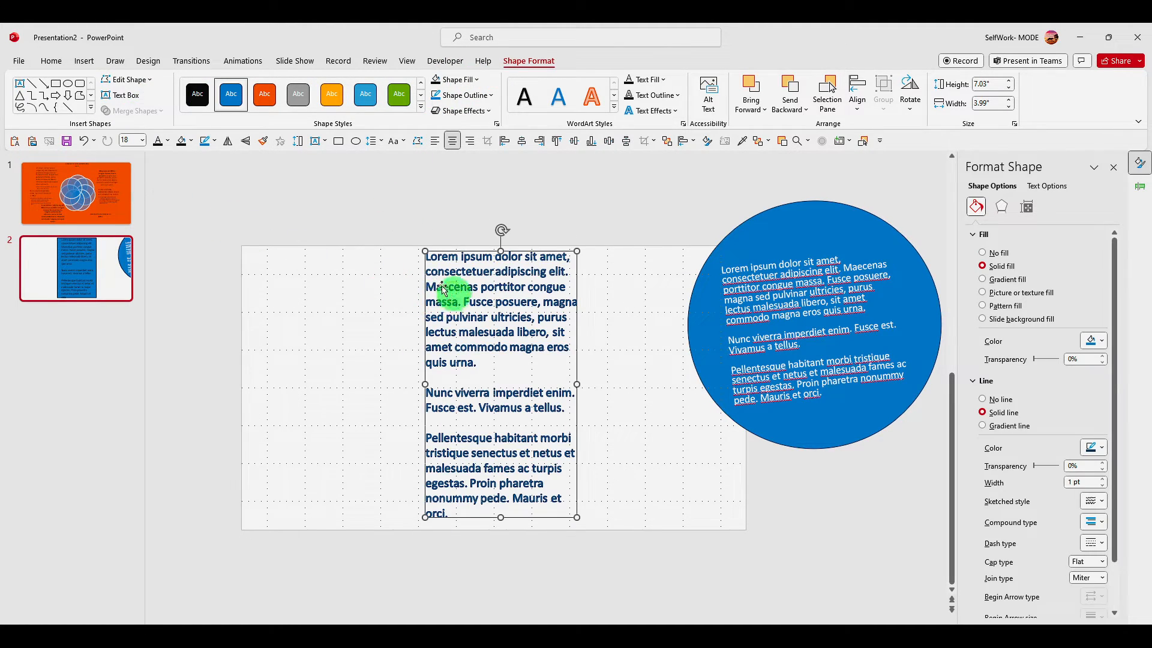
Fragment the Lorem ipsum text into the rectangle via Merge Shapes, then group the pieces.
{"action": "left_click", "coordinate": [136, 110]}
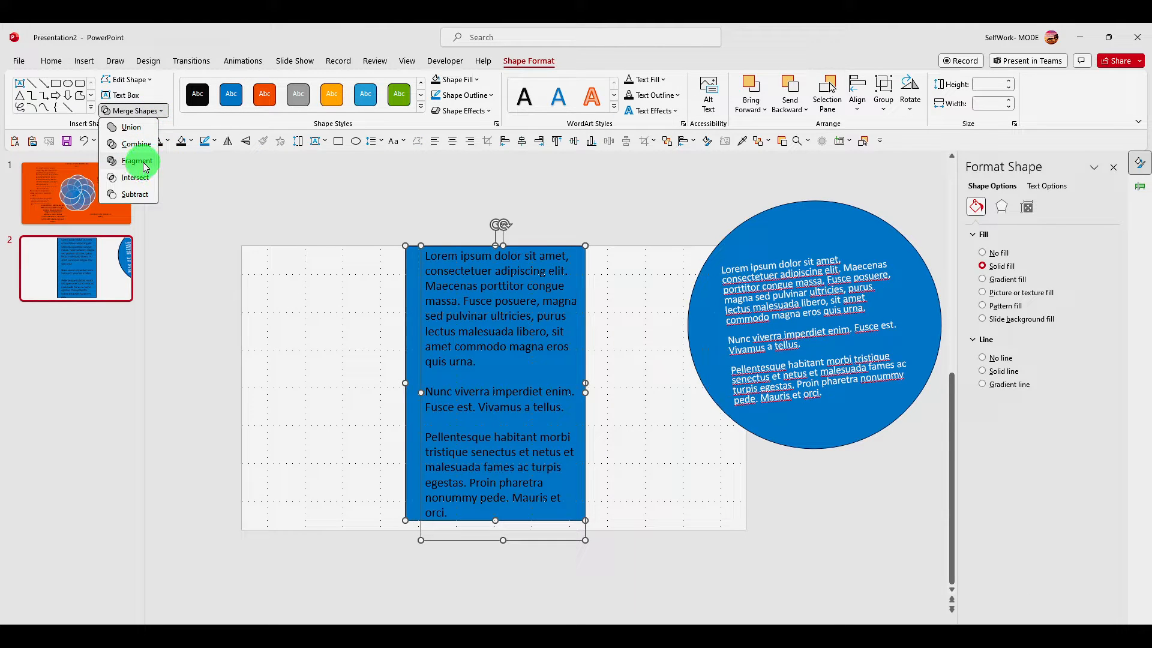
{"action": "left_click", "coordinate": [137, 161]}
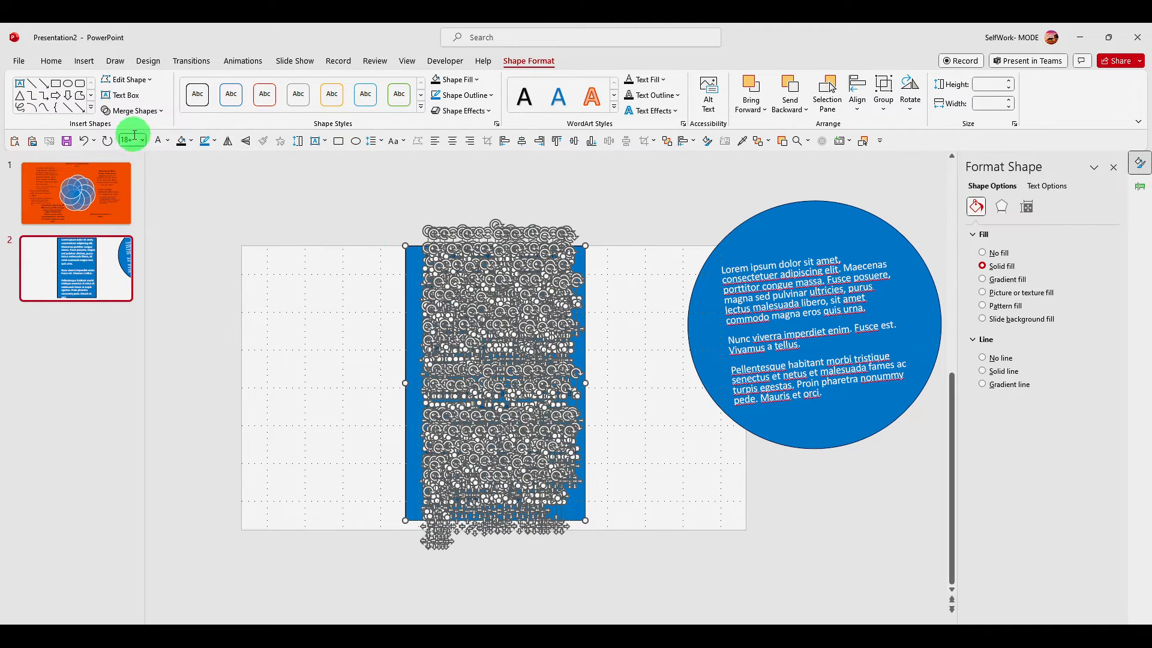
{"action": "left_click", "coordinate": [230, 93]}
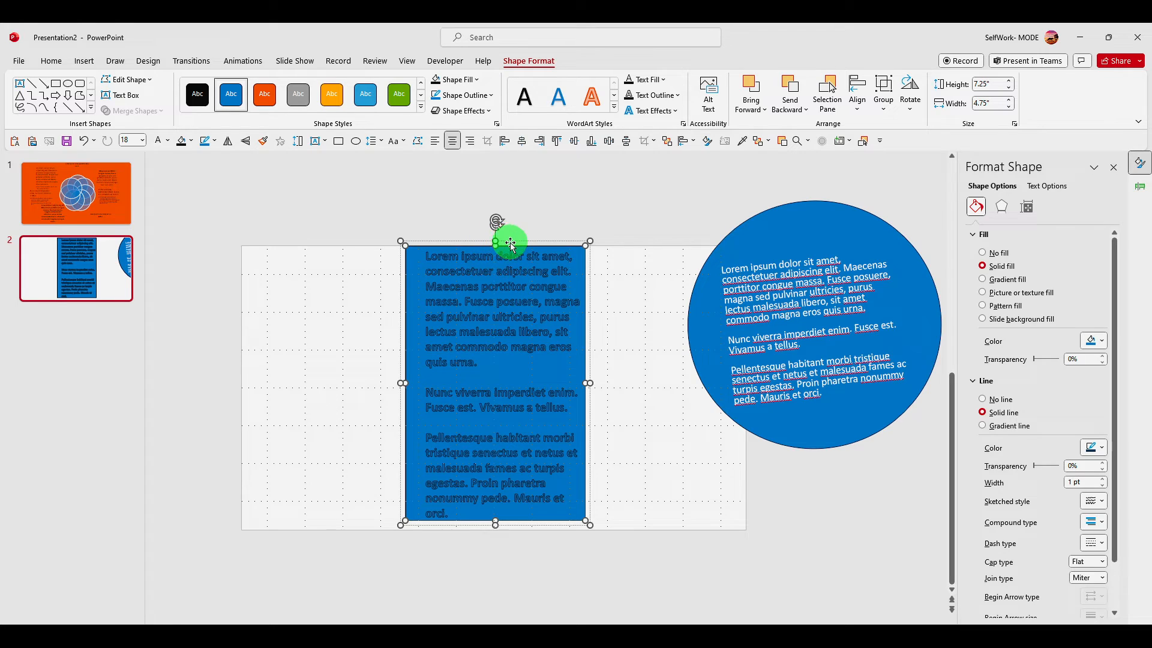
{"action": "left_click", "coordinate": [983, 253]}
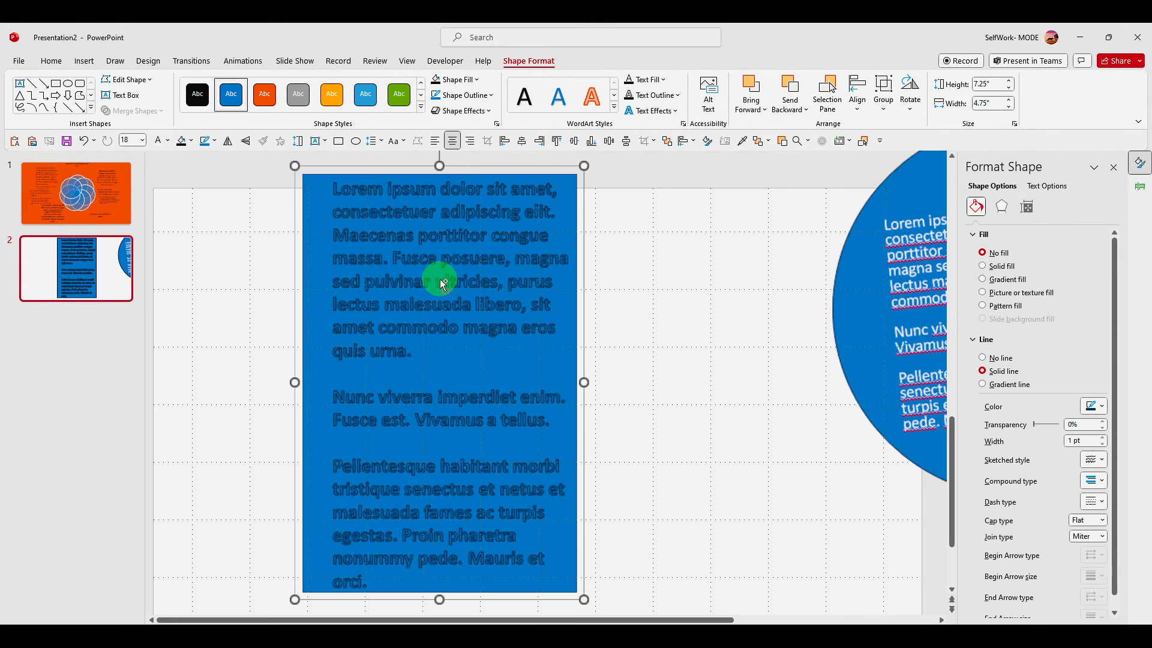